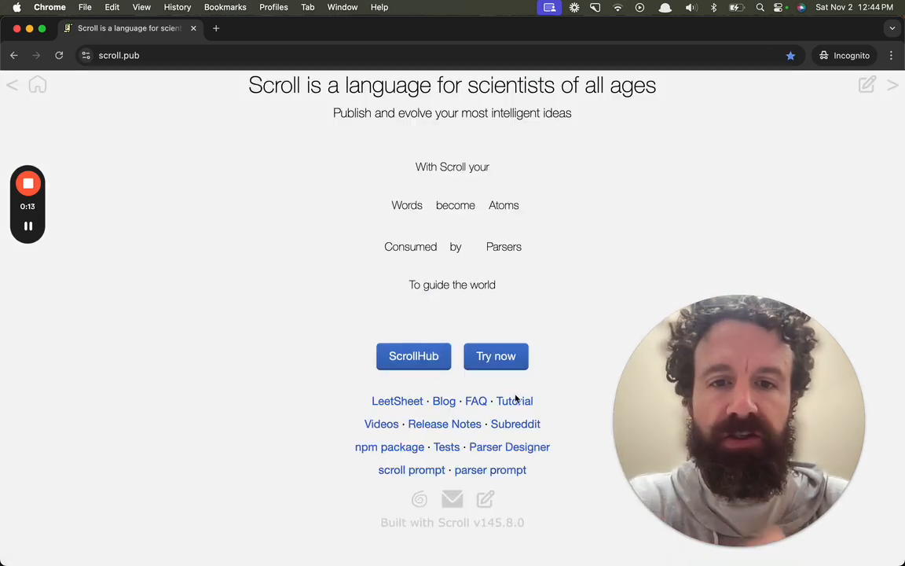
- Launch the try.scroll.pub editor from the homepage's 'Try now' button
{"action": "left_click", "coordinate": [497, 355]}
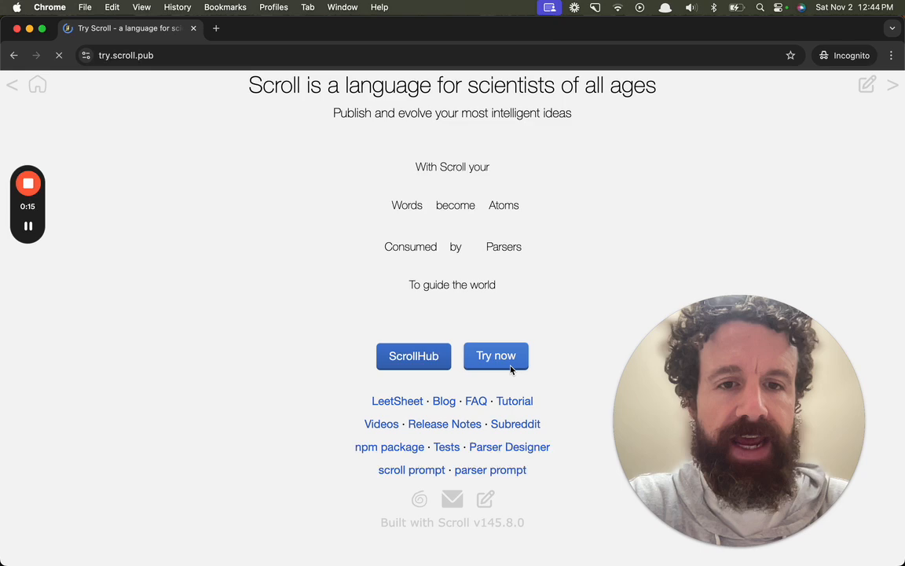
{"action": "left_click", "coordinate": [497, 355]}
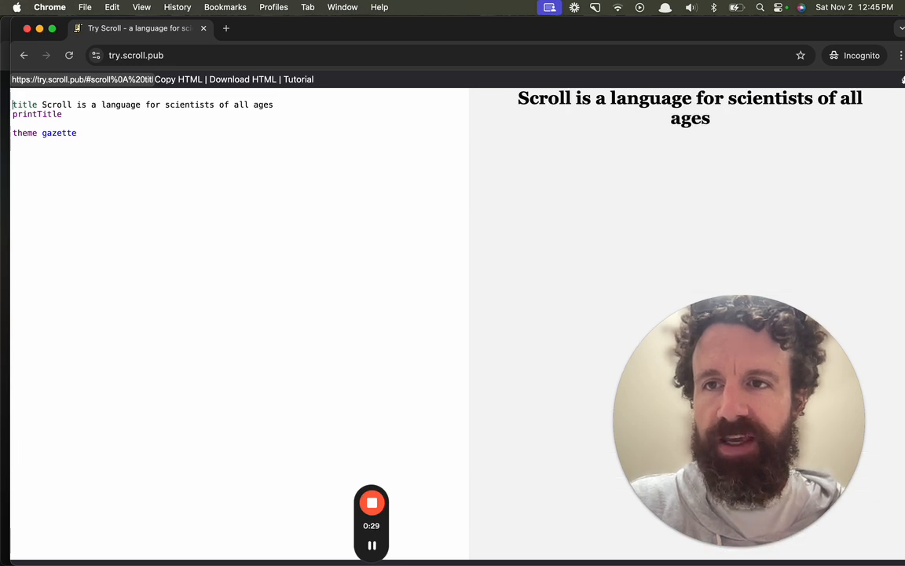
- Add an inspectBelow line at the top to show the parse tree of the lines below
{"action": "type", "text": "inspectBelow"}
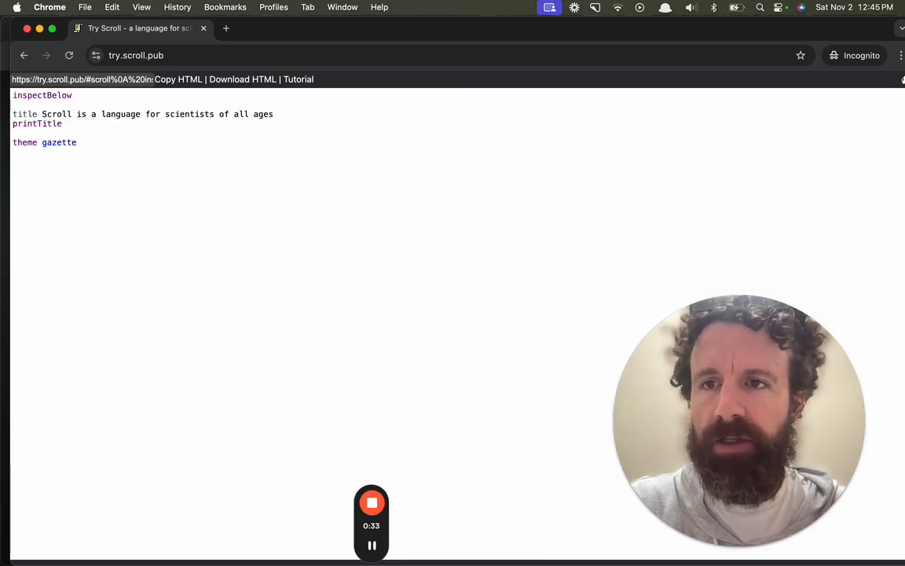
{"action": "type", "text": "3"}
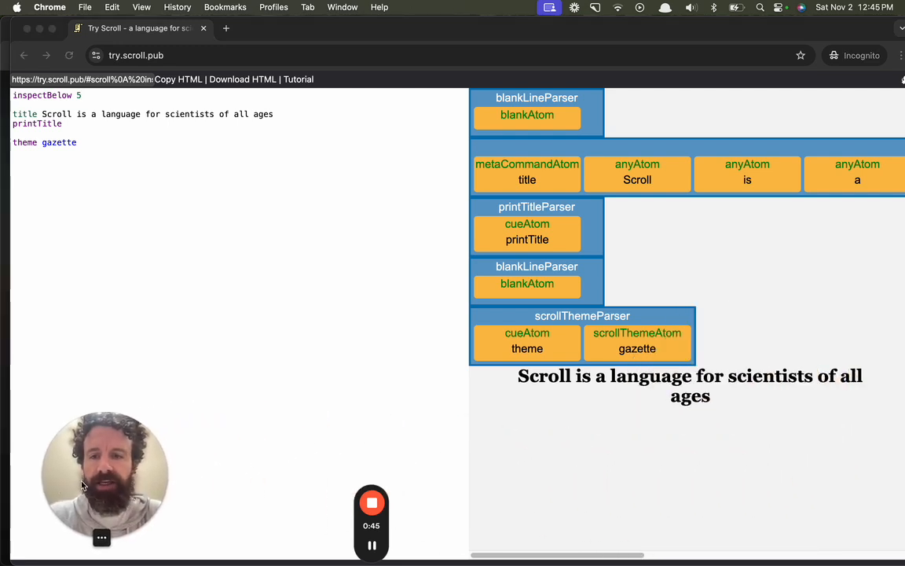
{"action": "mouse_move", "coordinate": [731, 250]}
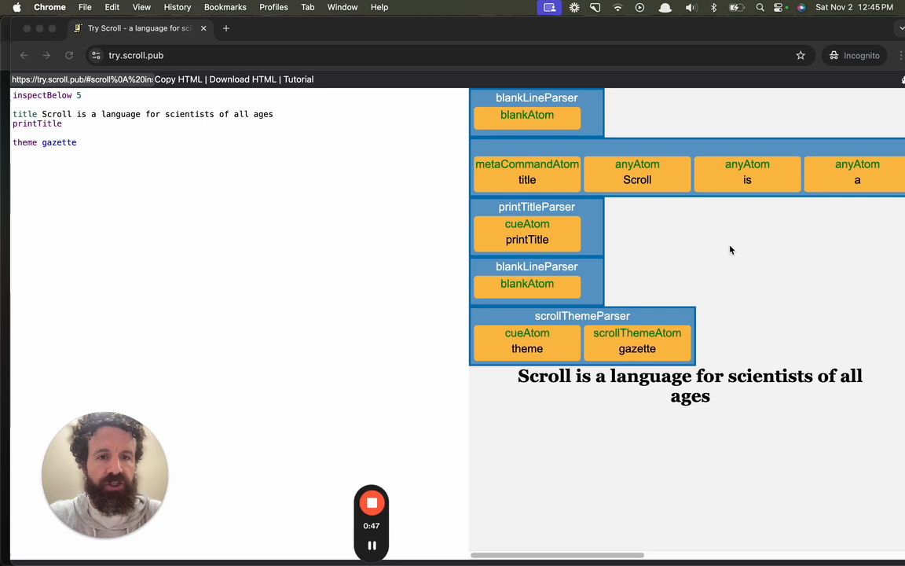
{"action": "mouse_move", "coordinate": [641, 243]}
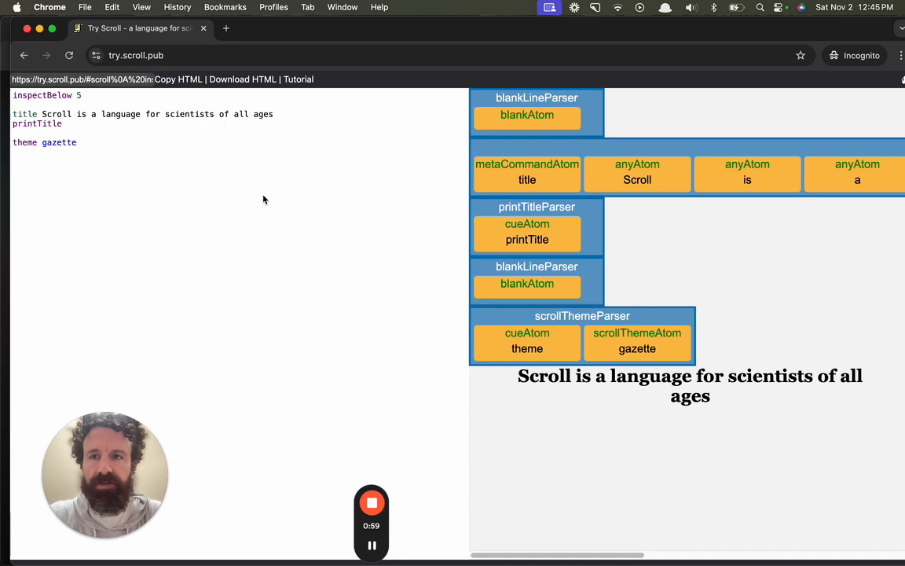
{"action": "mouse_move", "coordinate": [107, 176]}
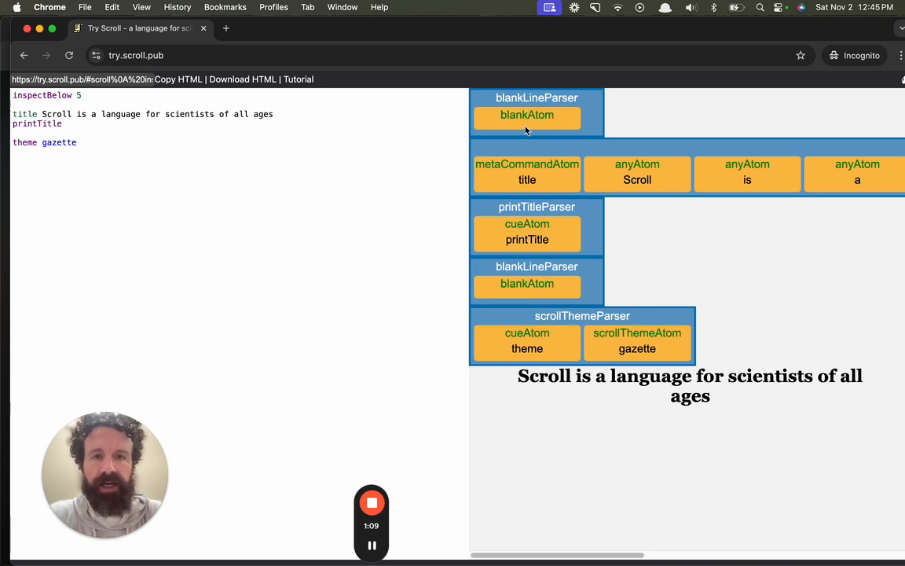
{"action": "scroll", "scroll_direction": "right", "scroll_amount": 3}
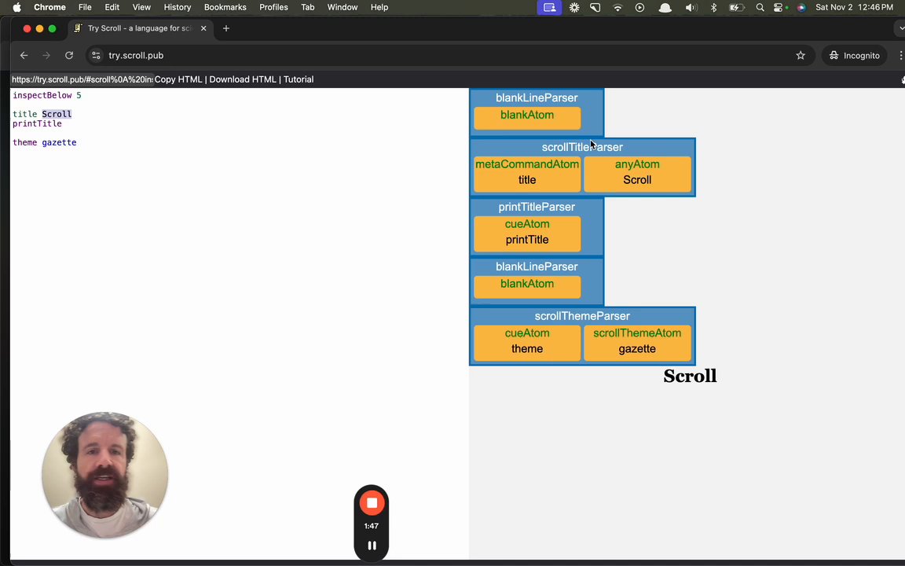
{"action": "mouse_move", "coordinate": [610, 97]}
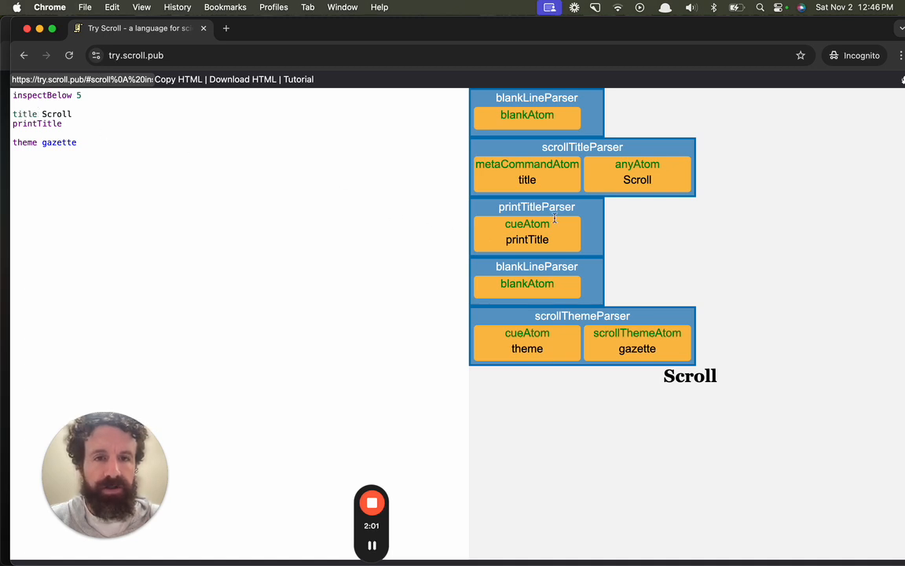
{"action": "mouse_move", "coordinate": [527, 196]}
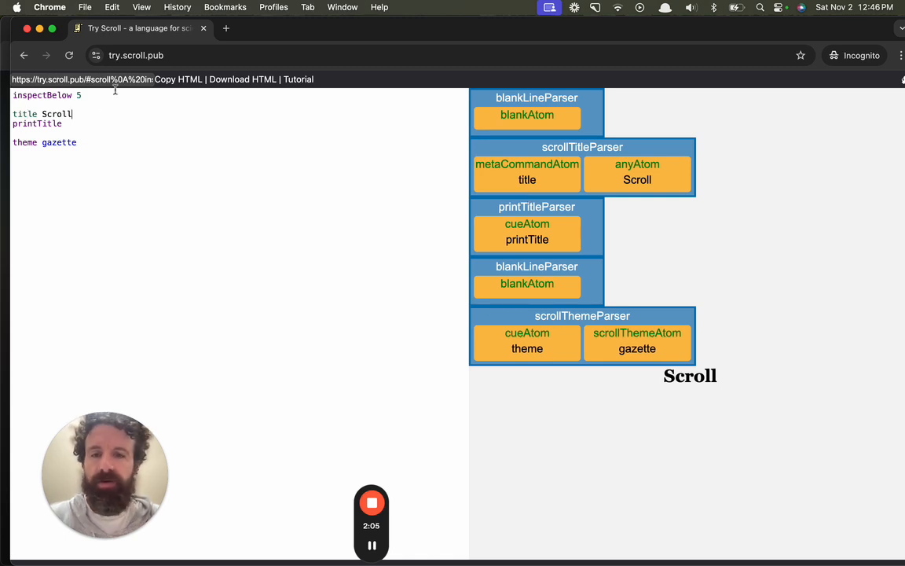
- Write the indented comment '// add comments' nested under the title
{"action": "type", "text": "// a"}
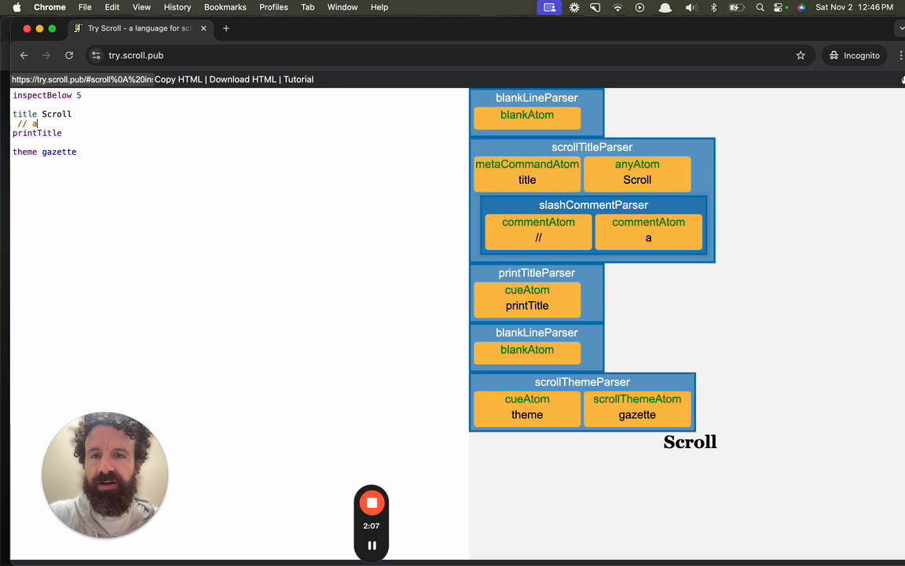
{"action": "type", "text": "dd comme"}
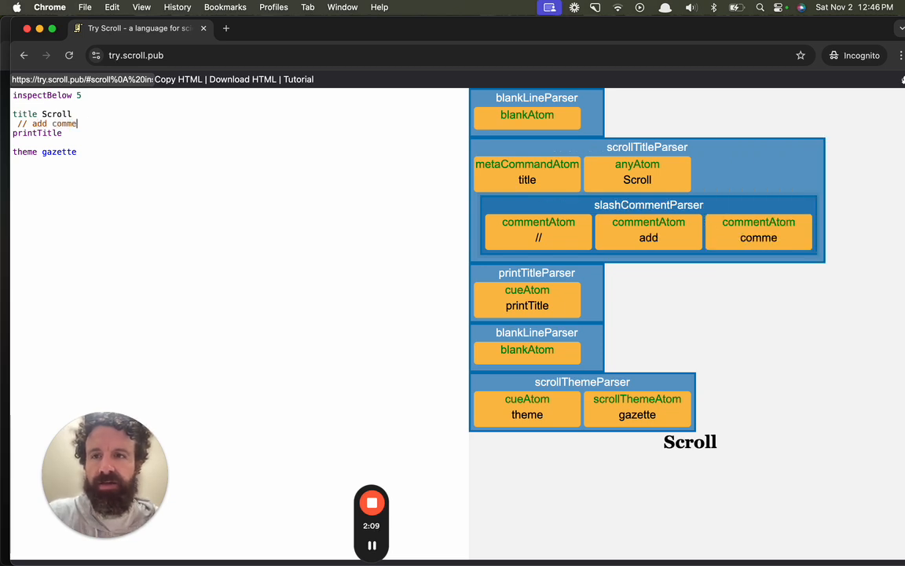
{"action": "type", "text": "nts"}
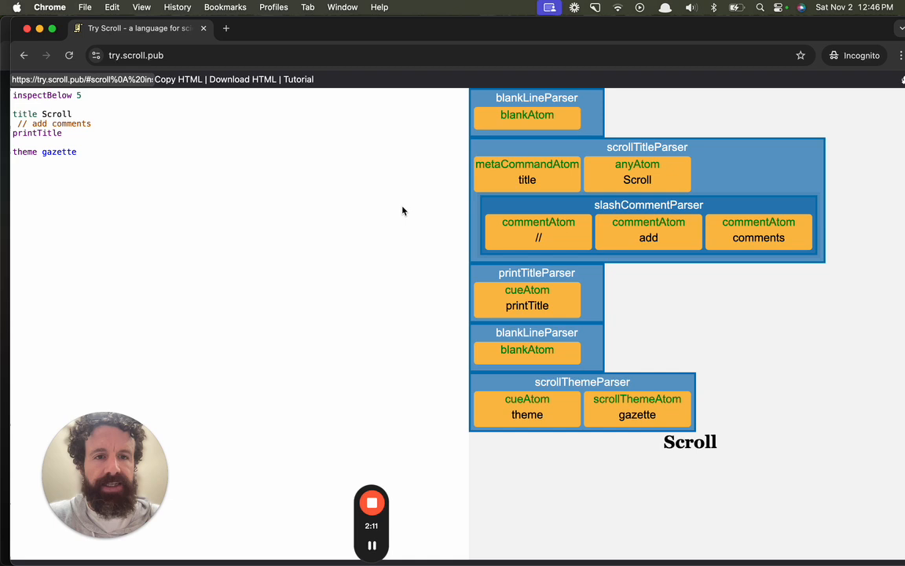
{"action": "mouse_move", "coordinate": [610, 217]}
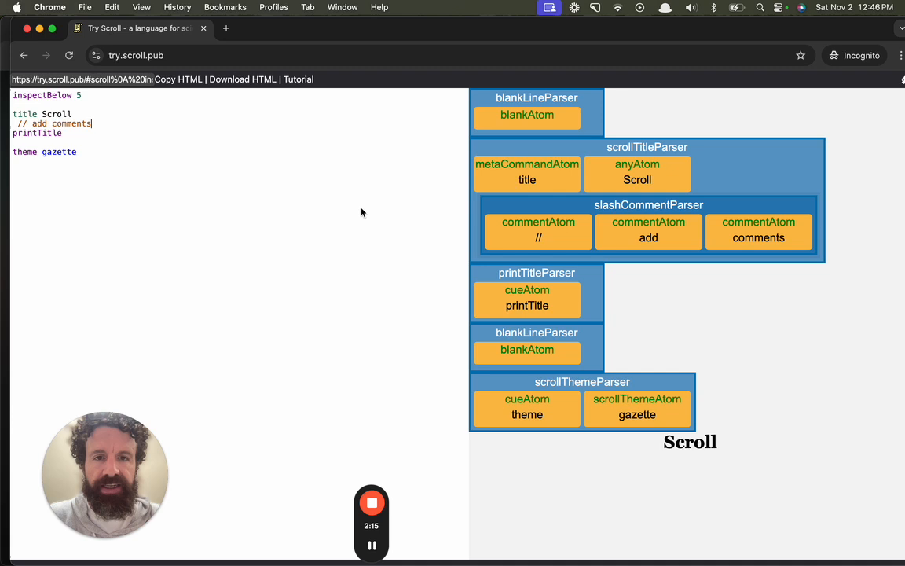
{"action": "mouse_move", "coordinate": [526, 210]}
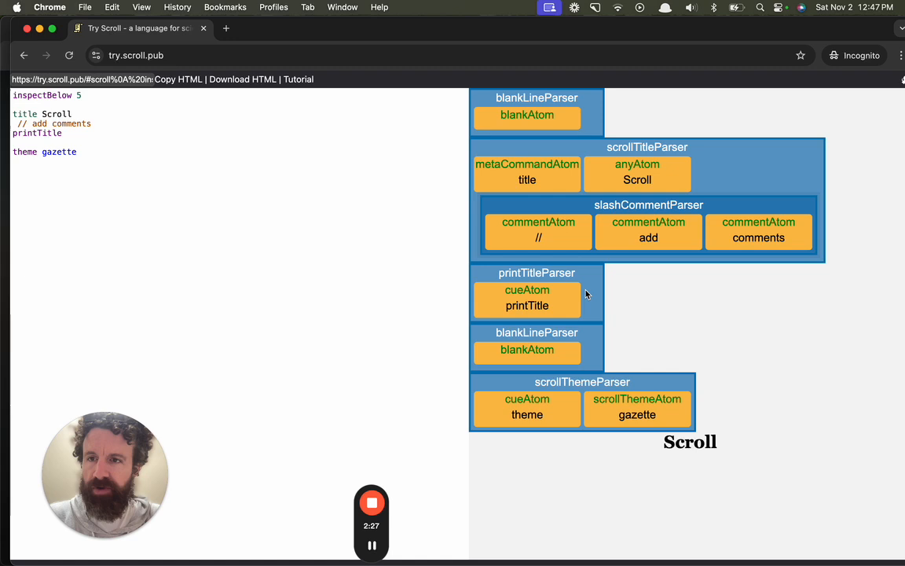
{"action": "mouse_move", "coordinate": [563, 332]}
{"action": "type", "text": "["}
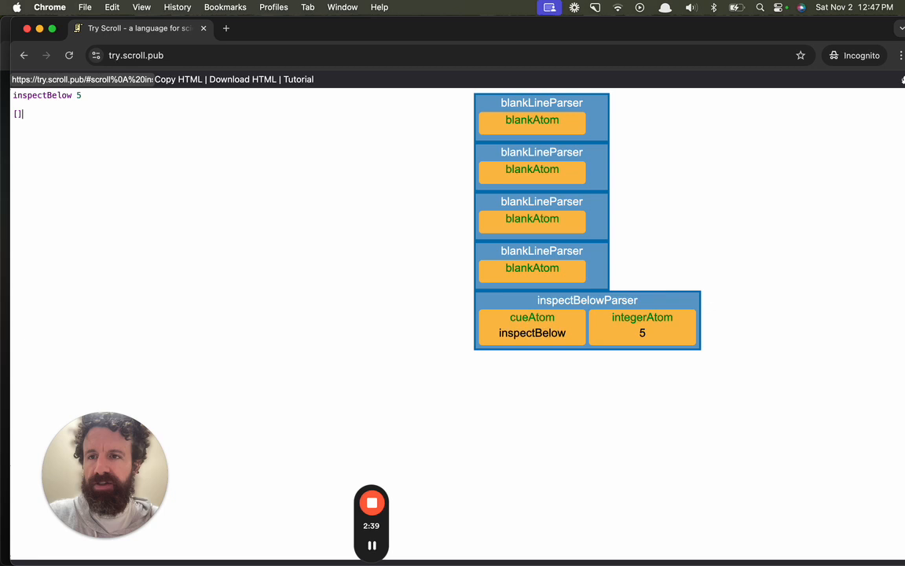
- Build a nested checklist Hello, World, Nesting beneath inspectBelow 3
{"action": "type", "text": "Hello"}
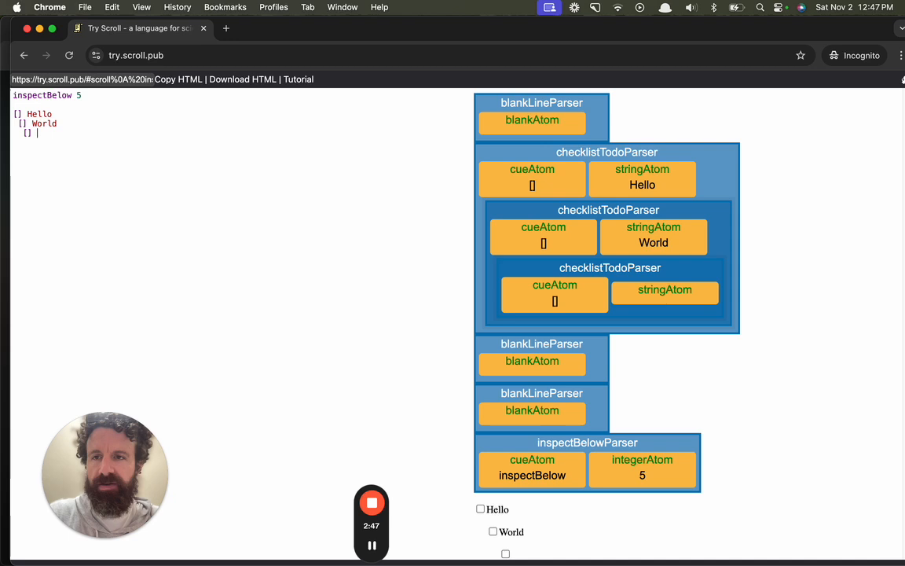
{"action": "type", "text": "Nesting"}
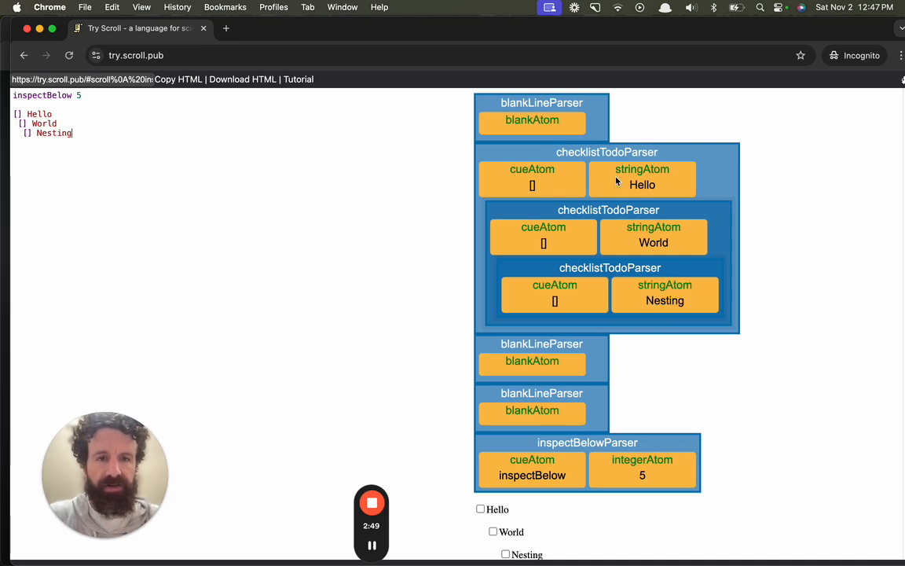
{"action": "key", "text": "Return"}
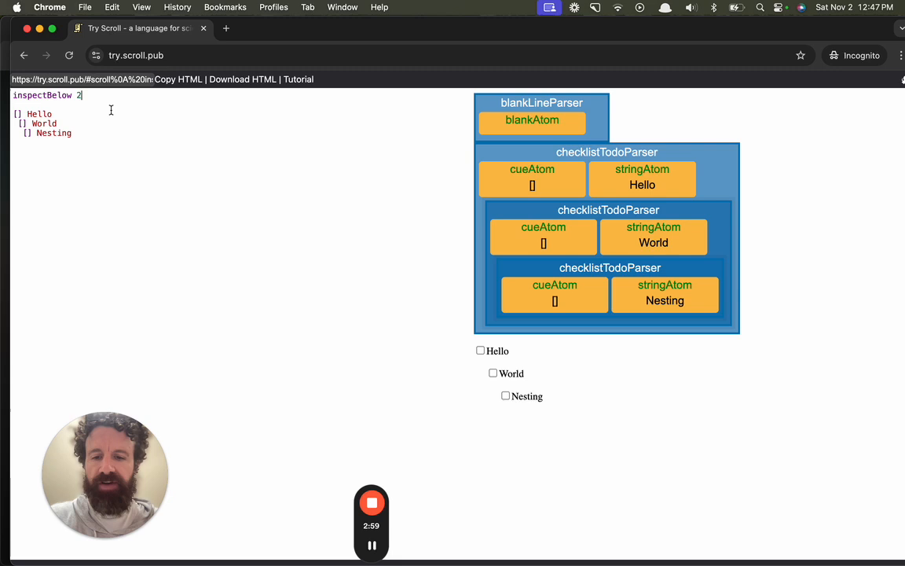
{"action": "type", "text": "3"}
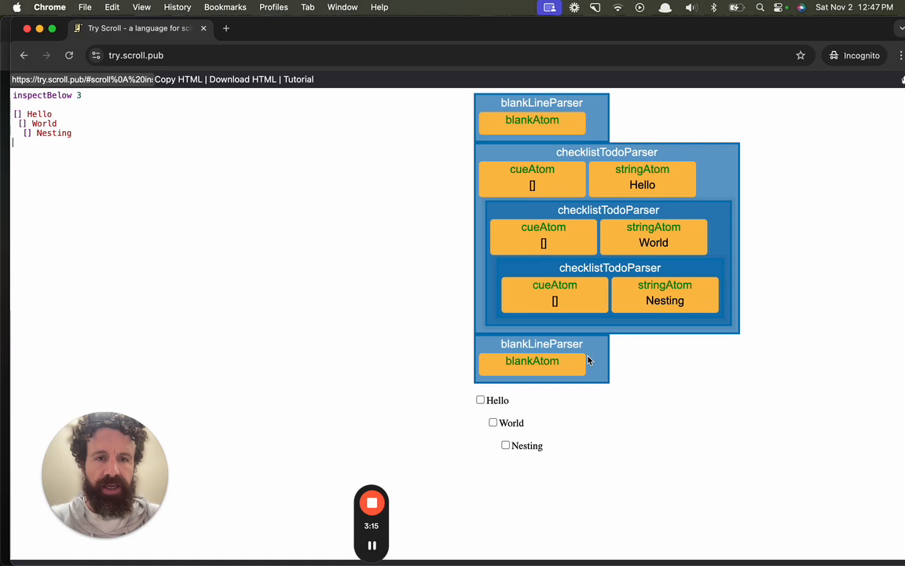
{"action": "mouse_move", "coordinate": [543, 97]}
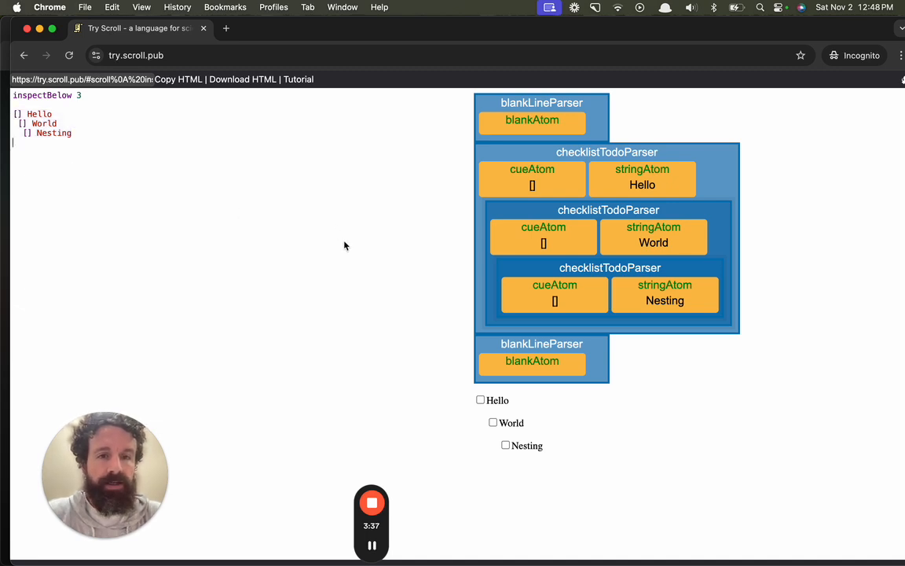
{"action": "mouse_move", "coordinate": [538, 261]}
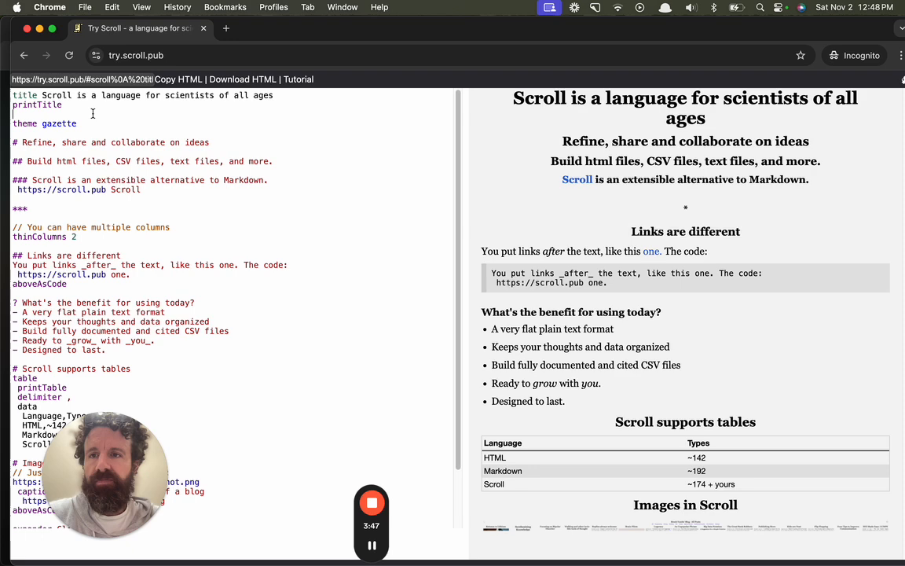
- Inspect the sample page's opening lines with inspectBelow 3, then clear the editor
{"action": "type", "text": "inspectBelow 3"}
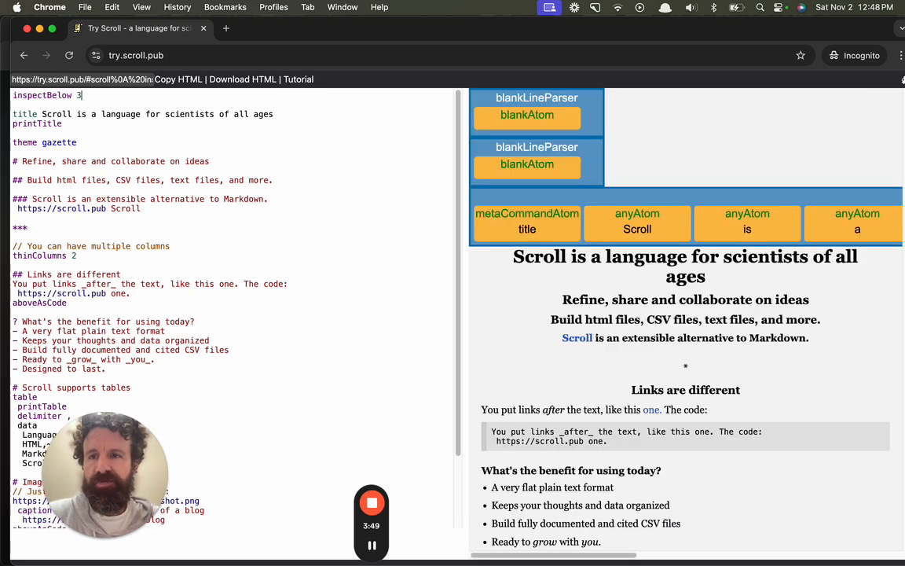
{"action": "type", "text": "0"}
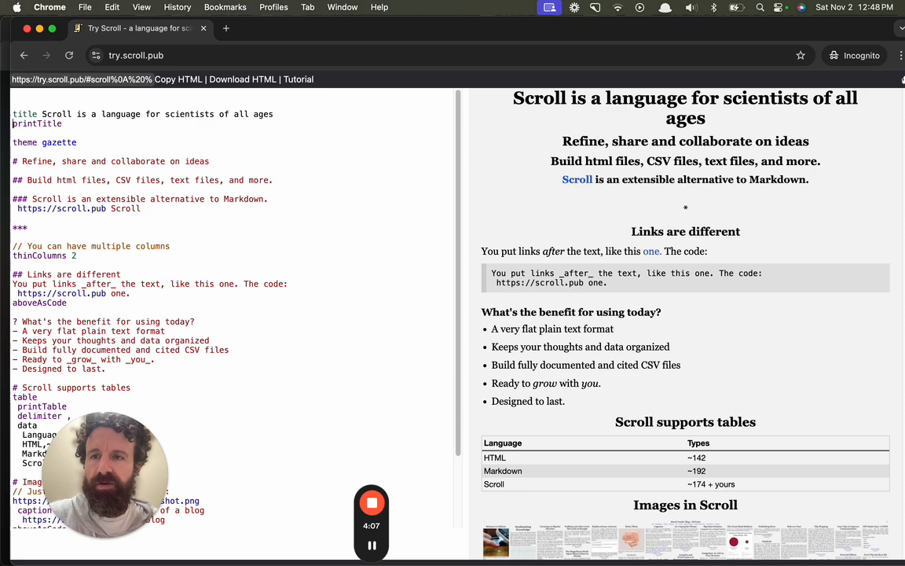
{"action": "type", "text": "ins"}
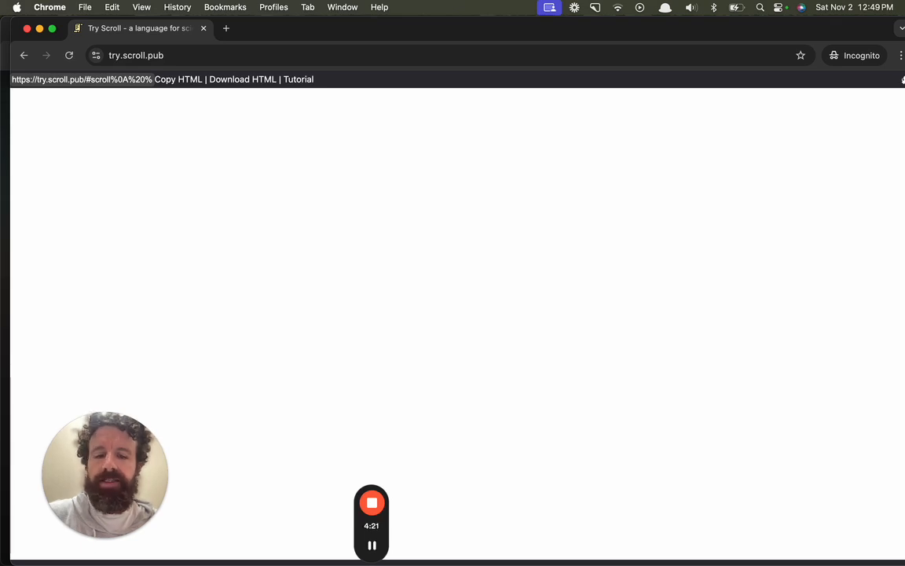
- Write a '# This file depends on' heading with a dependencies printTable listing screenshot.png
{"action": "type", "text": "dependencies"}
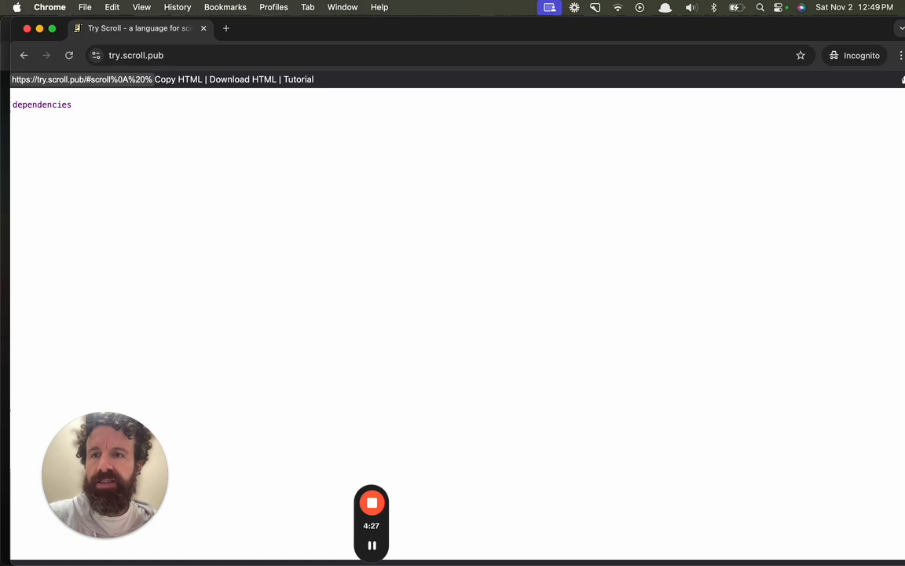
{"action": "type", "text": "# This"}
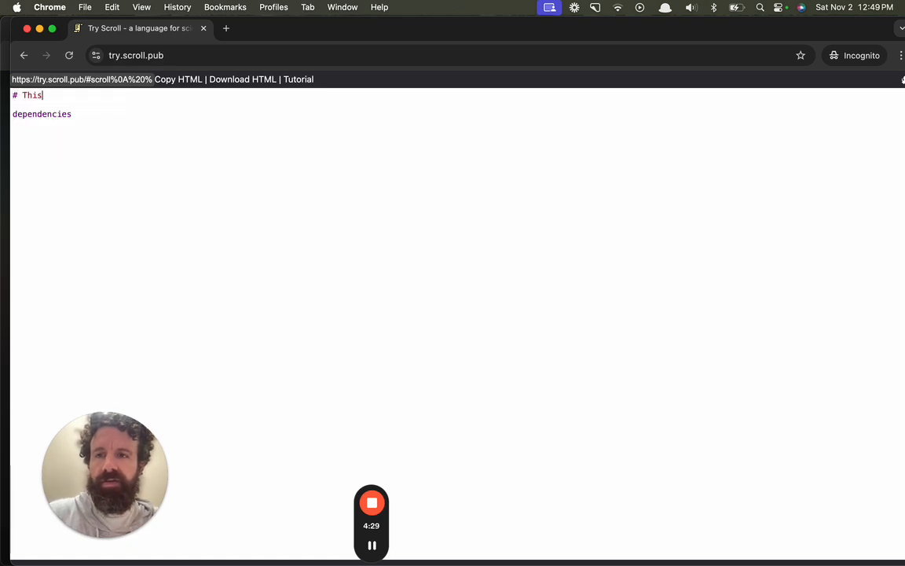
{"action": "type", "text": "file depends on"}
{"action": "type", "text": "printTable"}
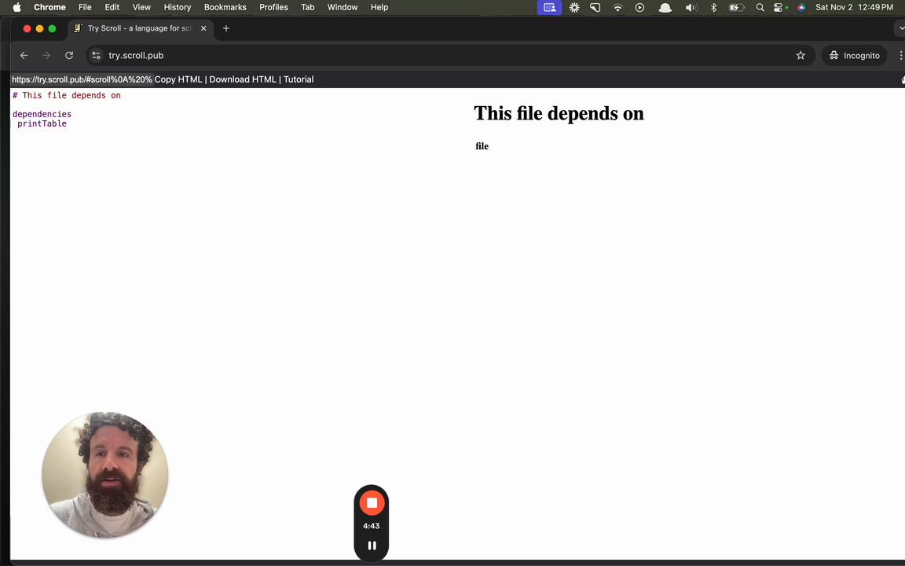
{"action": "type", "text": "screenshot.png"}
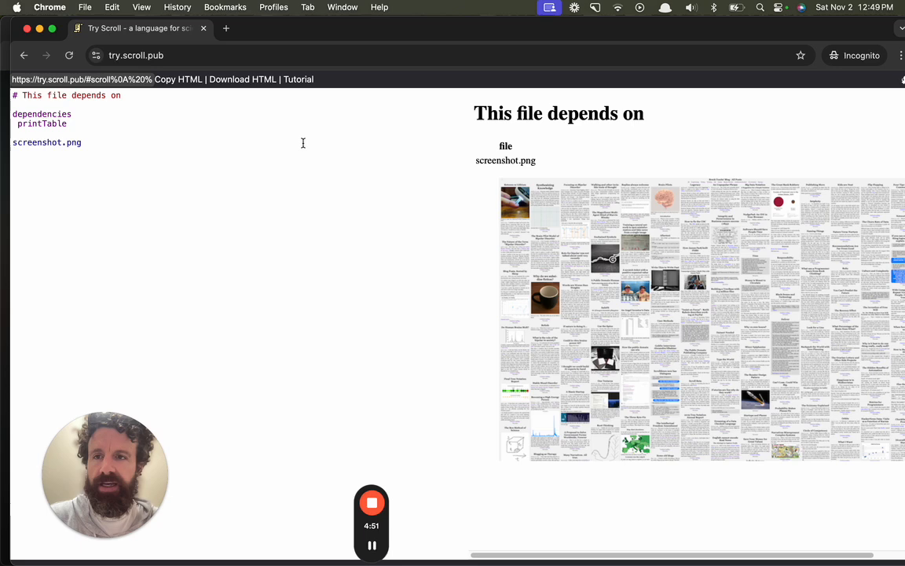
- Apply theme gazette and list style.css and foo.scroll under the dependencies
{"action": "type", "text": "theme"}
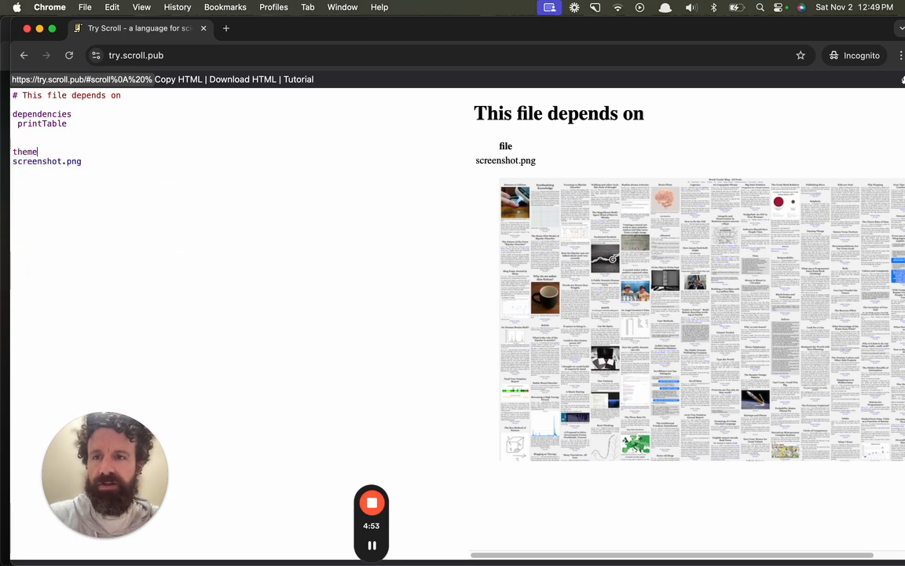
{"action": "type", "text": "gazette"}
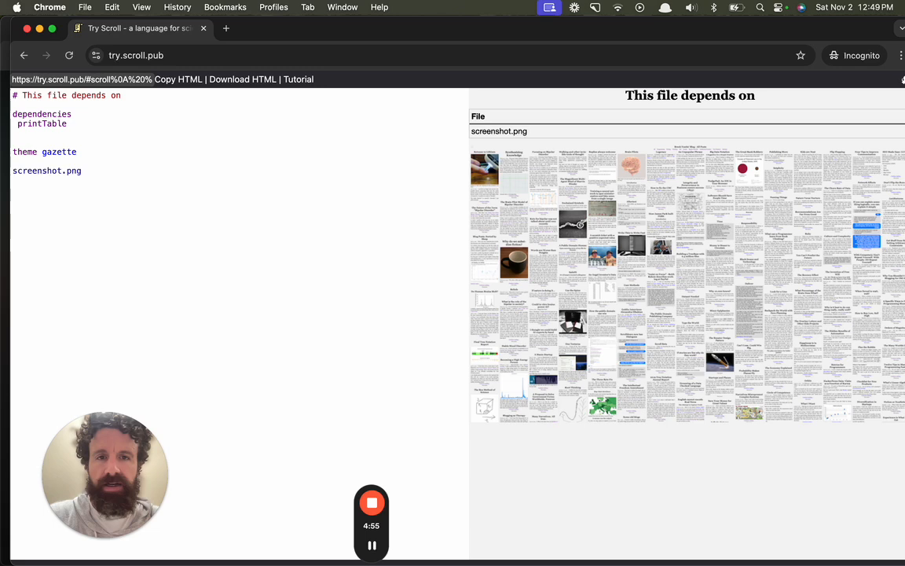
{"action": "mouse_move", "coordinate": [249, 217]}
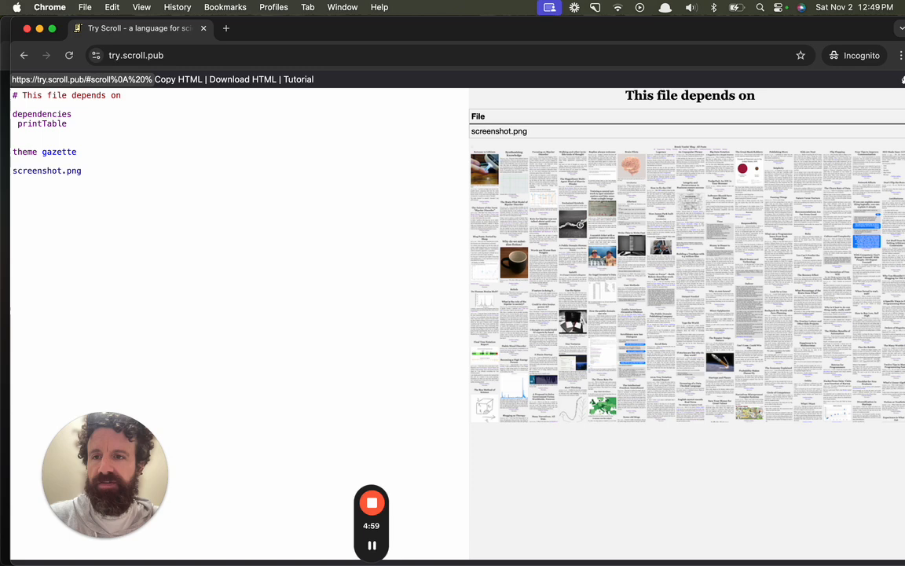
{"action": "type", "text": "style.css"}
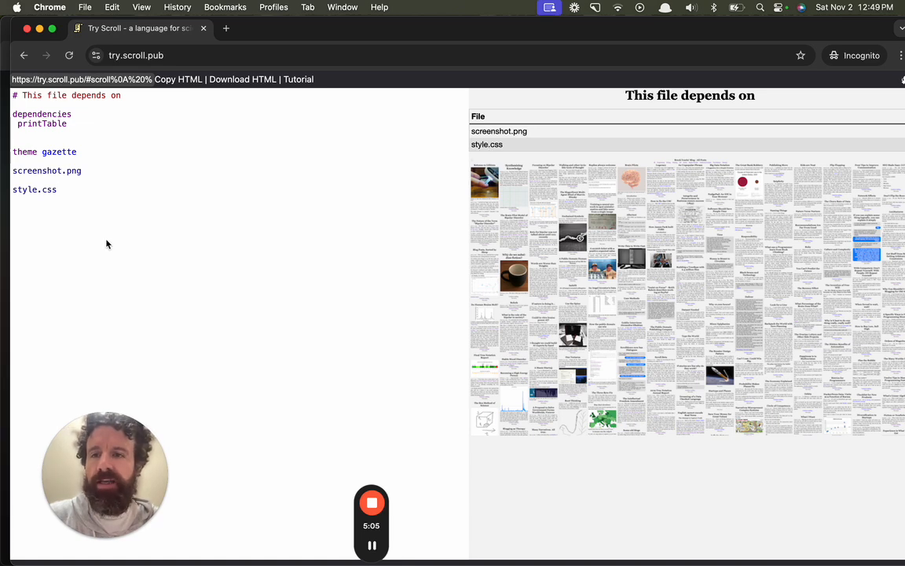
{"action": "type", "text": "foo.sc"}
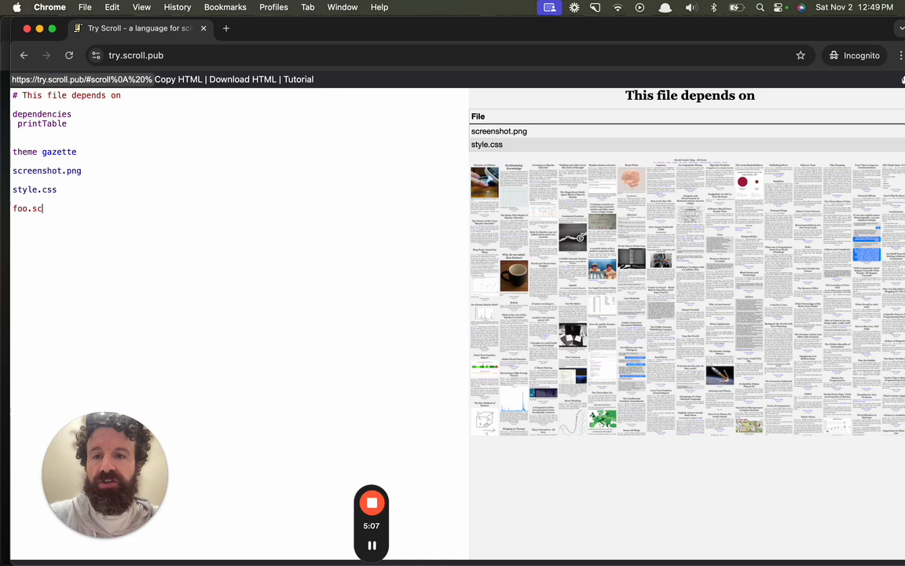
{"action": "type", "text": "roll"}
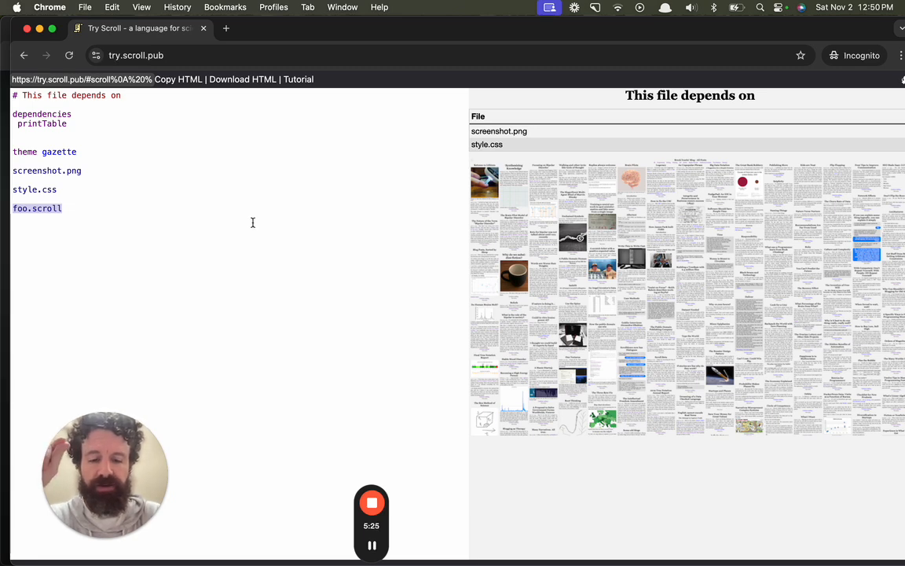
{"action": "mouse_move", "coordinate": [242, 233]}
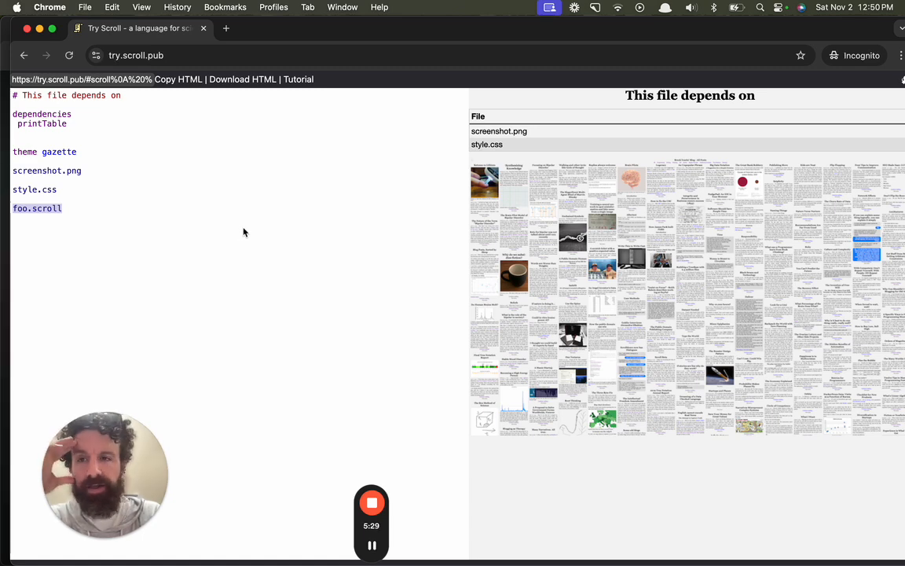
{"action": "mouse_move", "coordinate": [240, 235]}
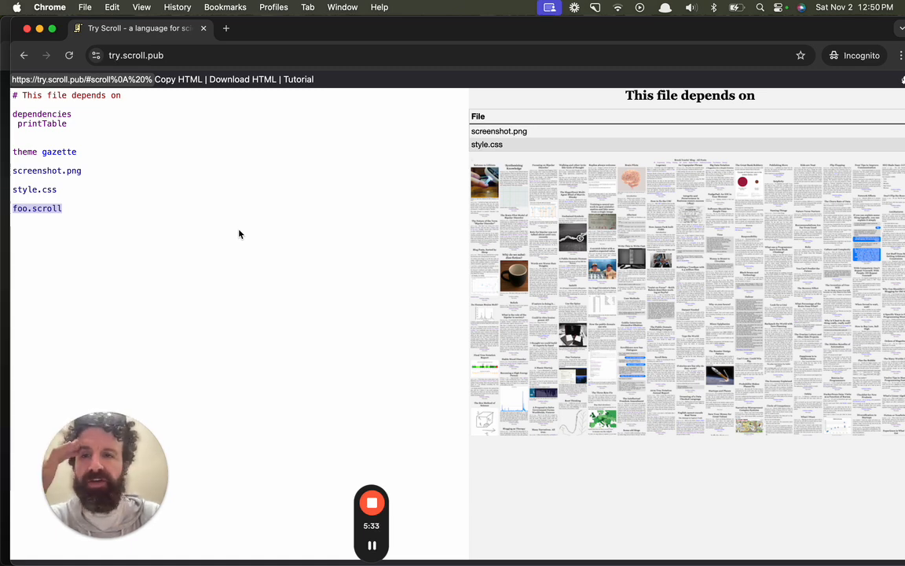
{"action": "mouse_move", "coordinate": [235, 236]}
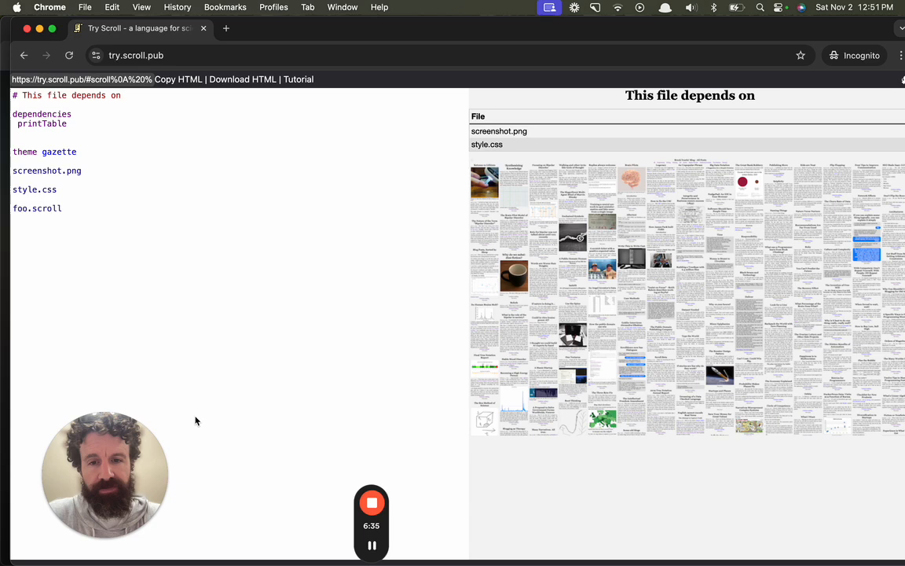
{"action": "mouse_move", "coordinate": [390, 525]}
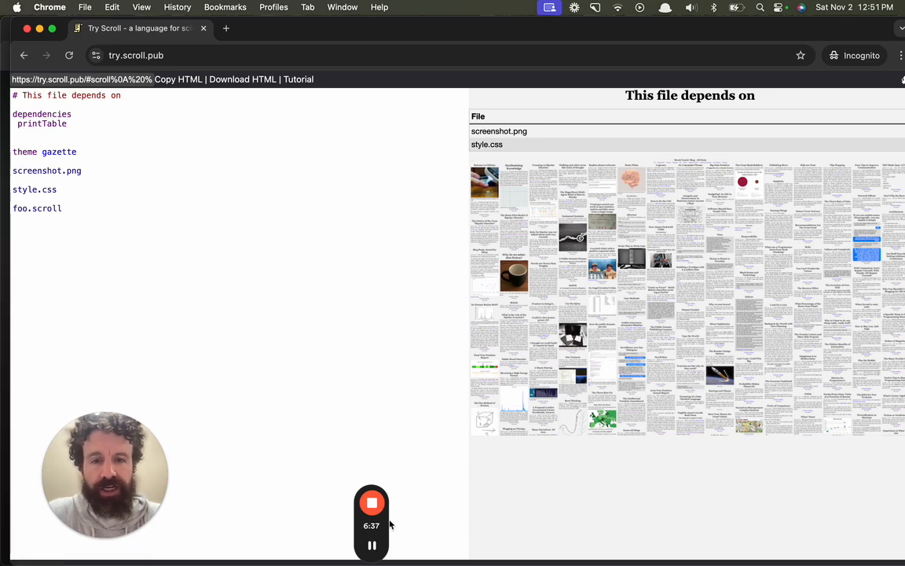